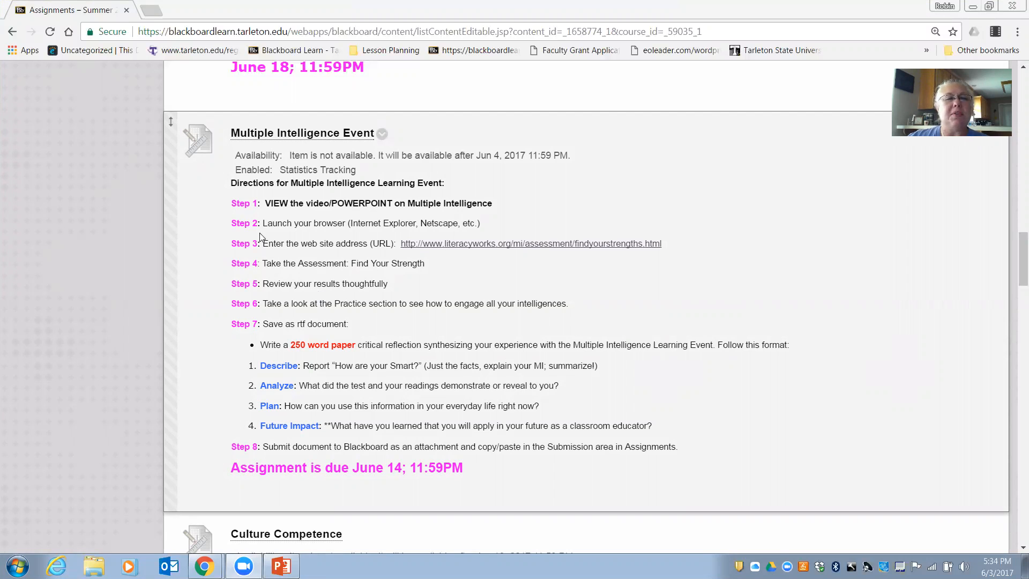
mouse_move(273, 212)
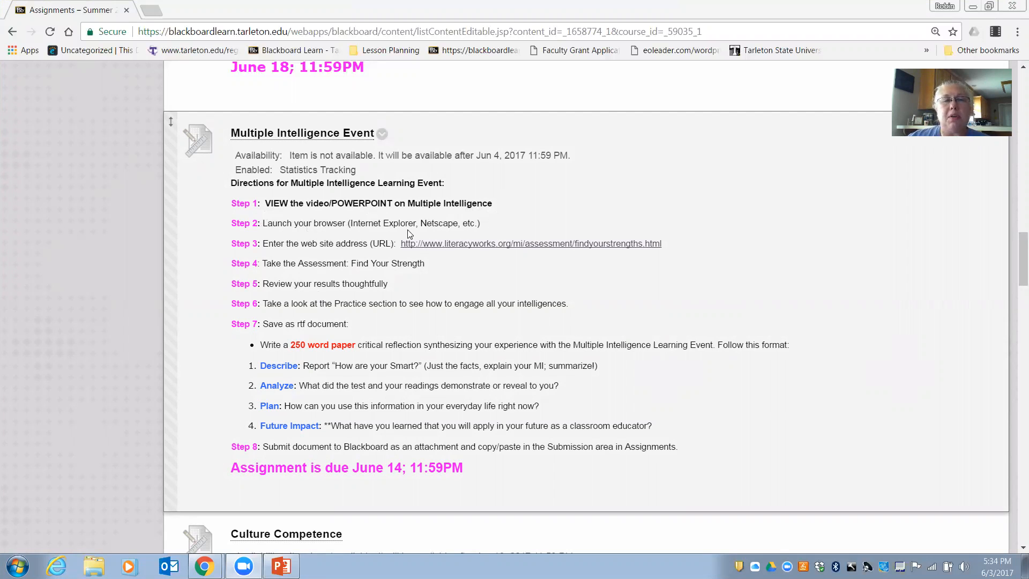
mouse_move(469, 225)
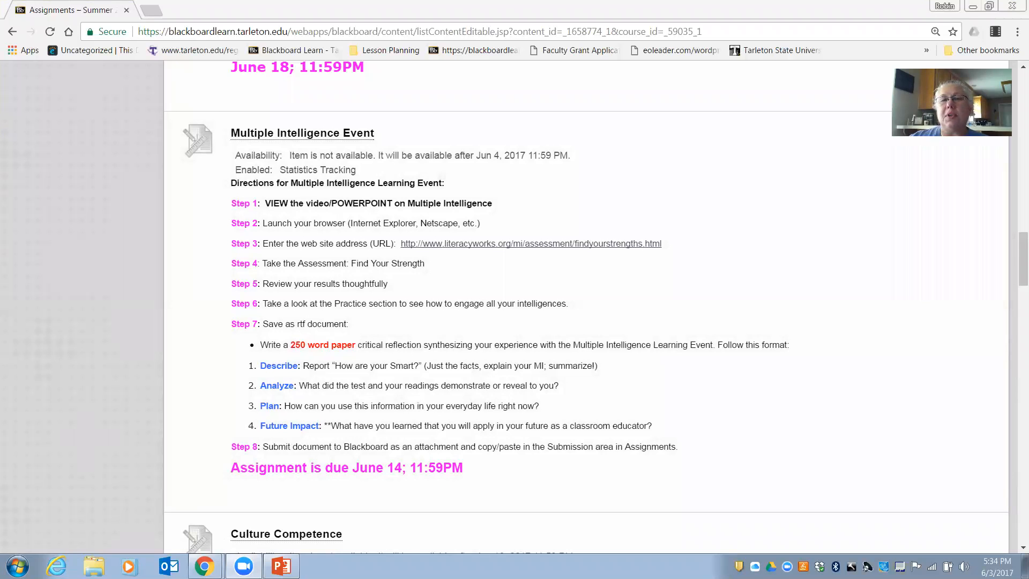
- Reach the Find Your Strengths questionnaire from the Step 3 link and settle statement 1 on a rating of 1
click(531, 244)
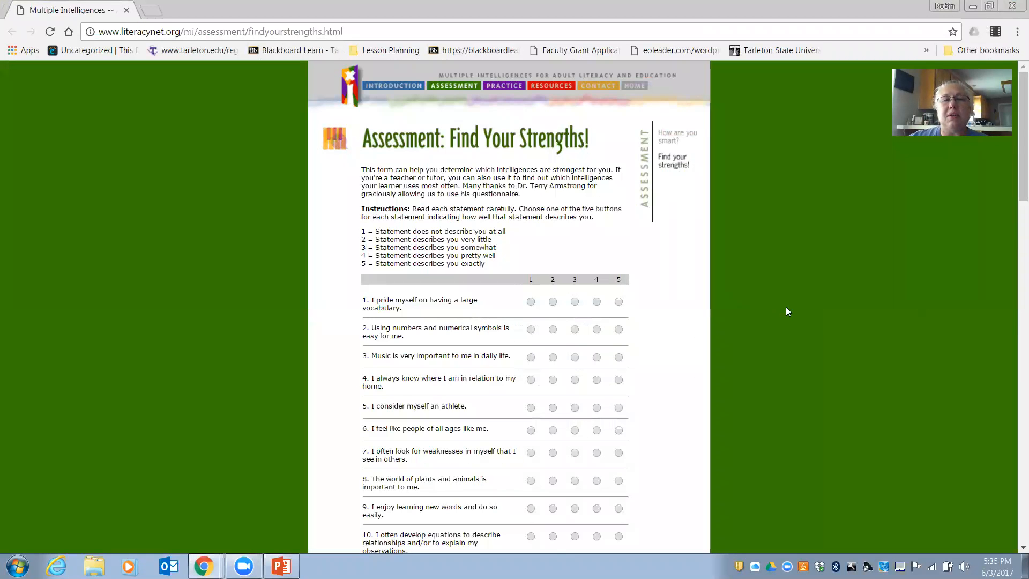
mouse_move(488, 292)
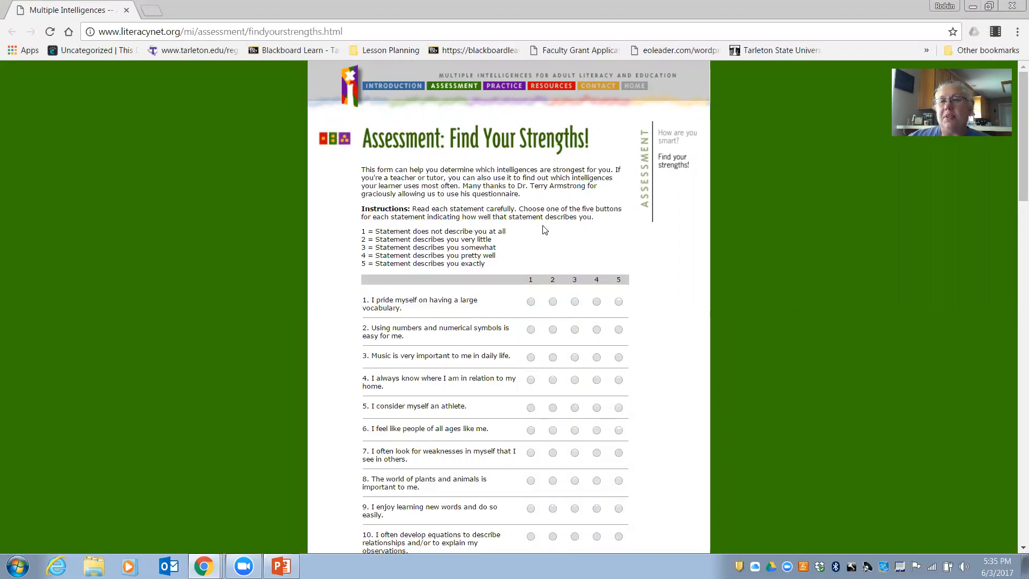
click(531, 302)
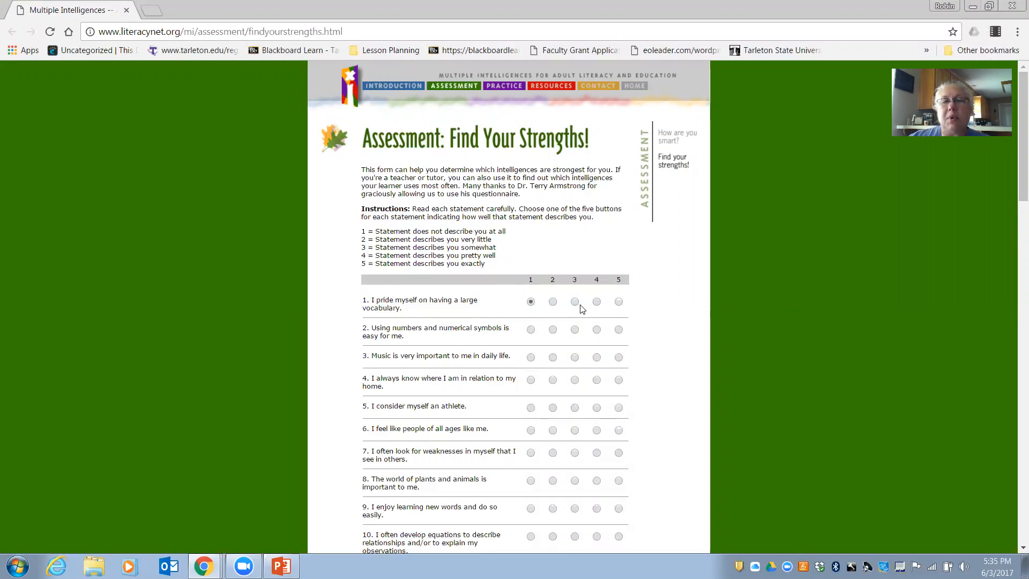
click(553, 301)
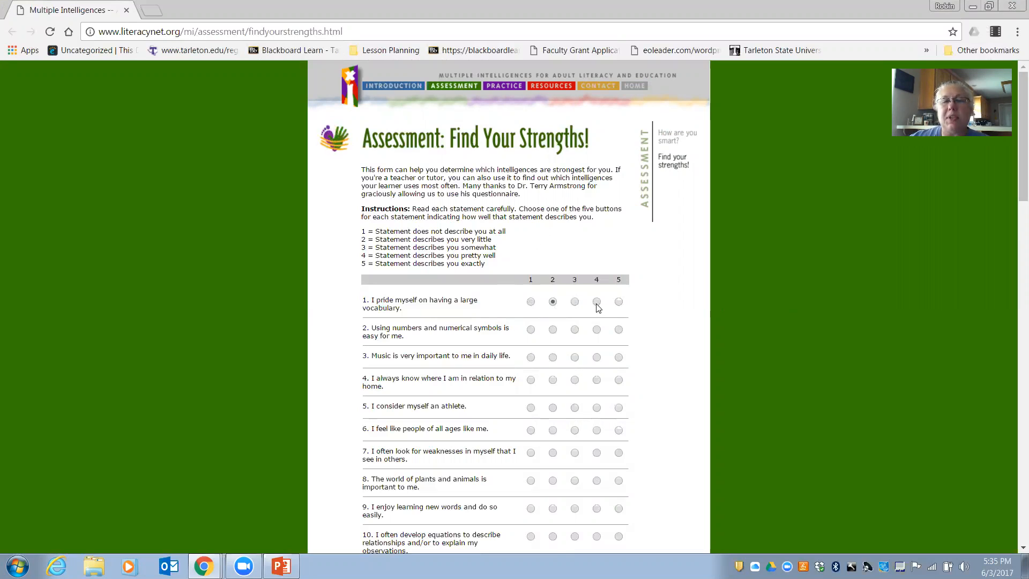
click(596, 301)
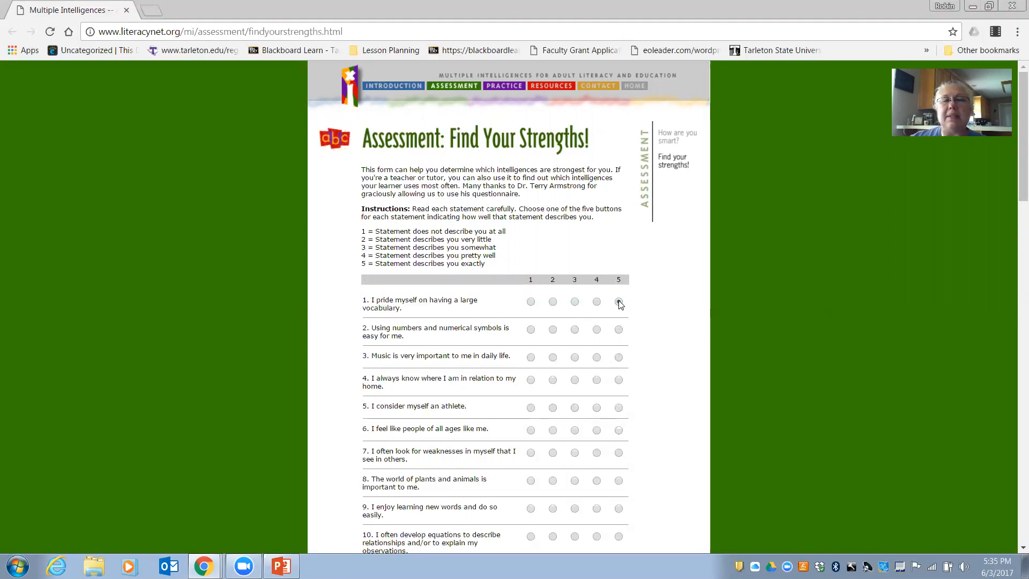
click(530, 302)
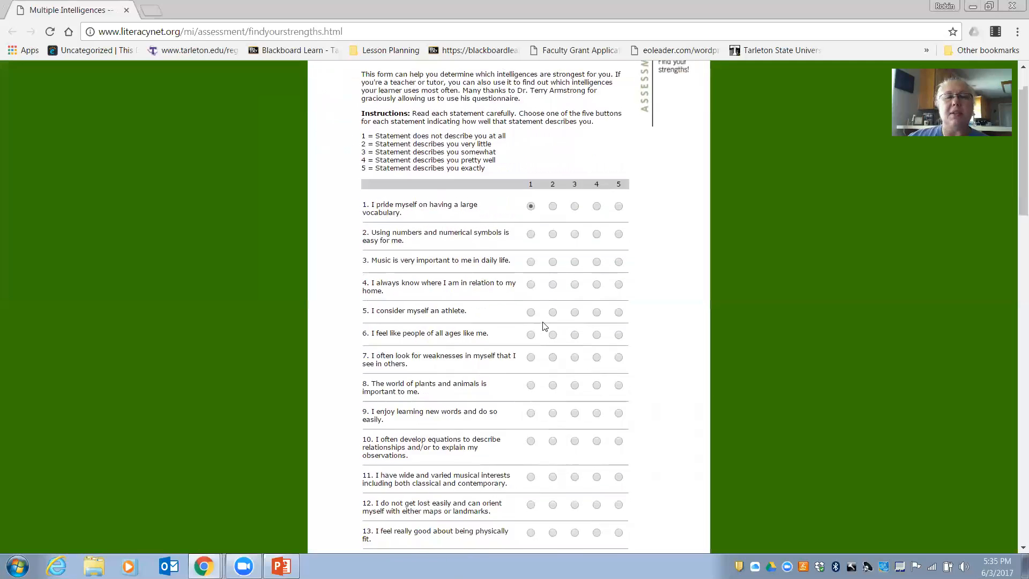
scroll(down, 3)
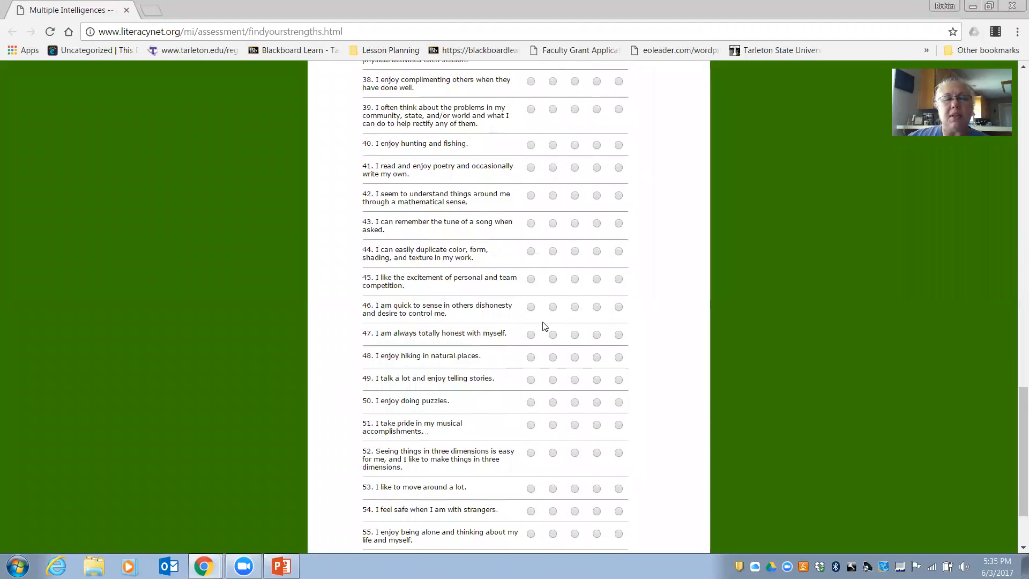
scroll(down, 3)
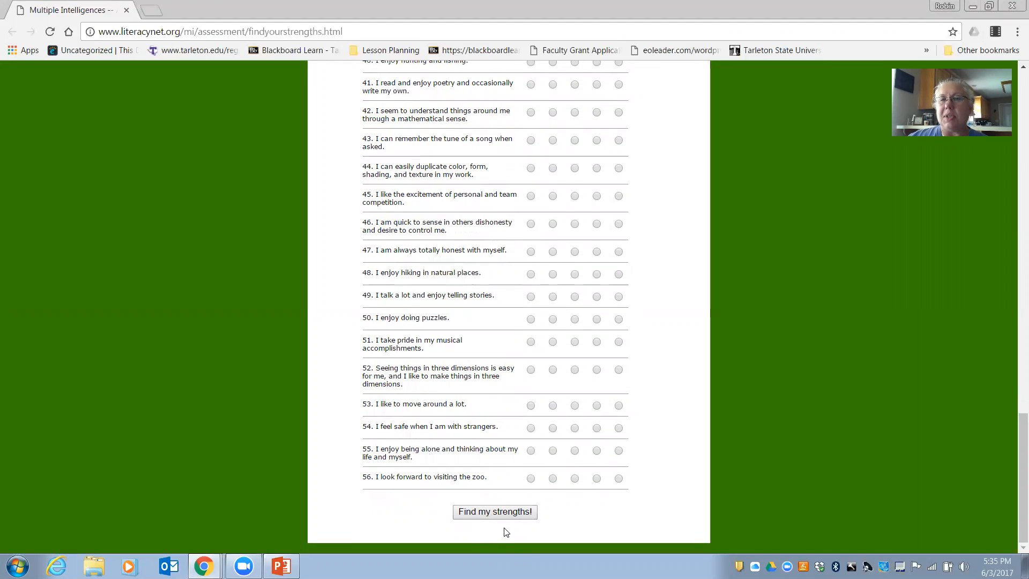
mouse_move(495, 524)
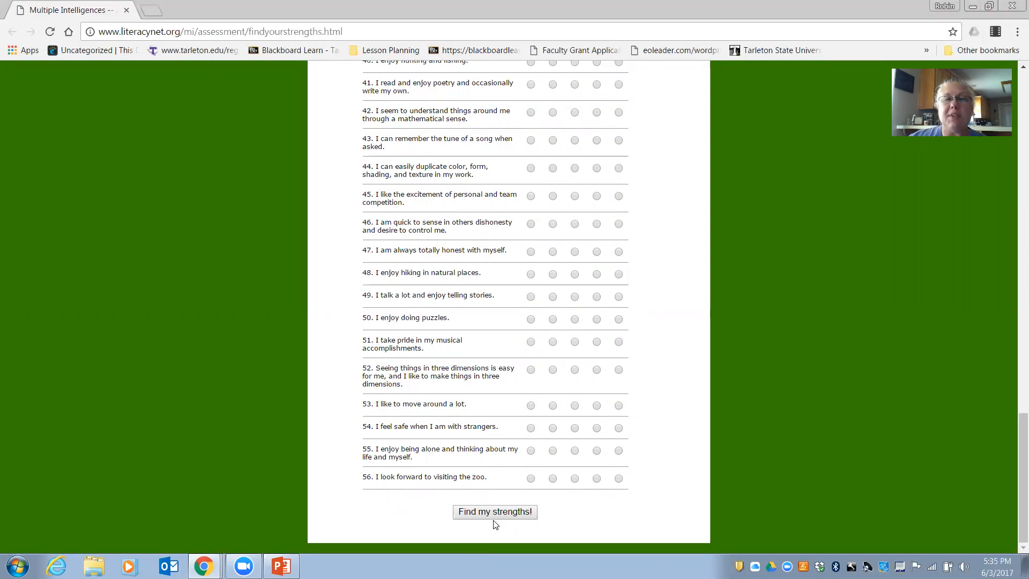
mouse_move(510, 505)
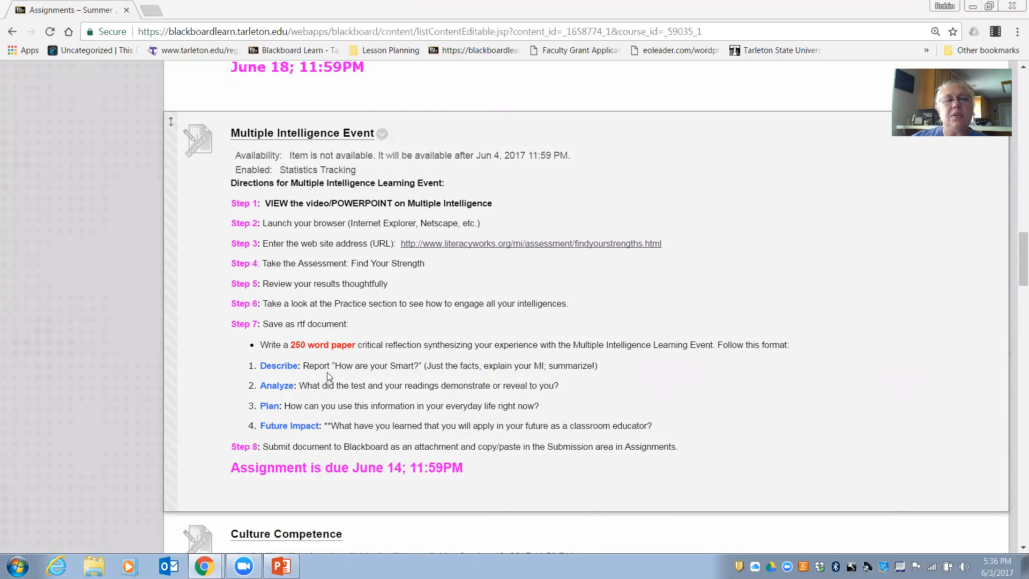
mouse_move(328, 375)
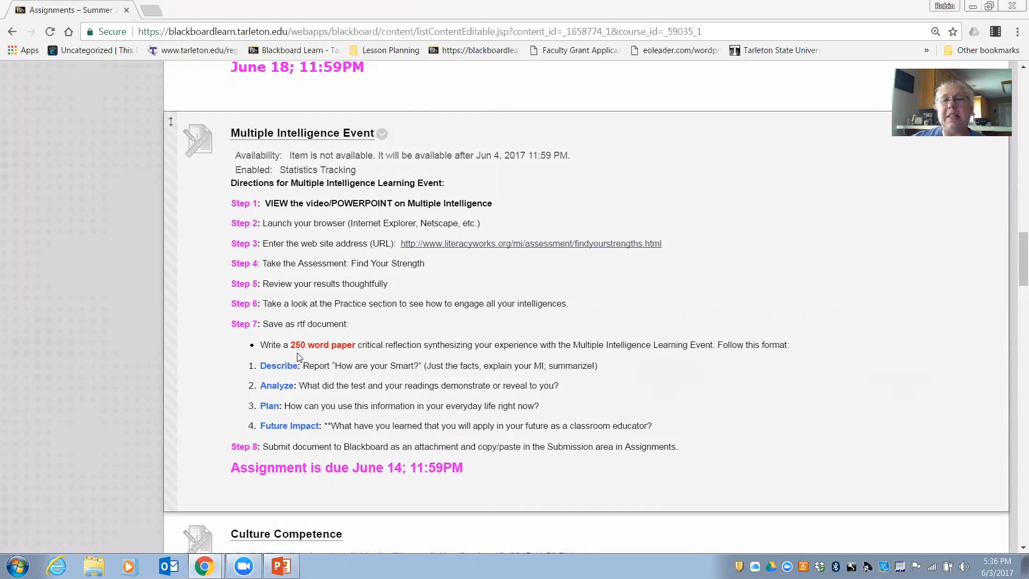
mouse_move(312, 358)
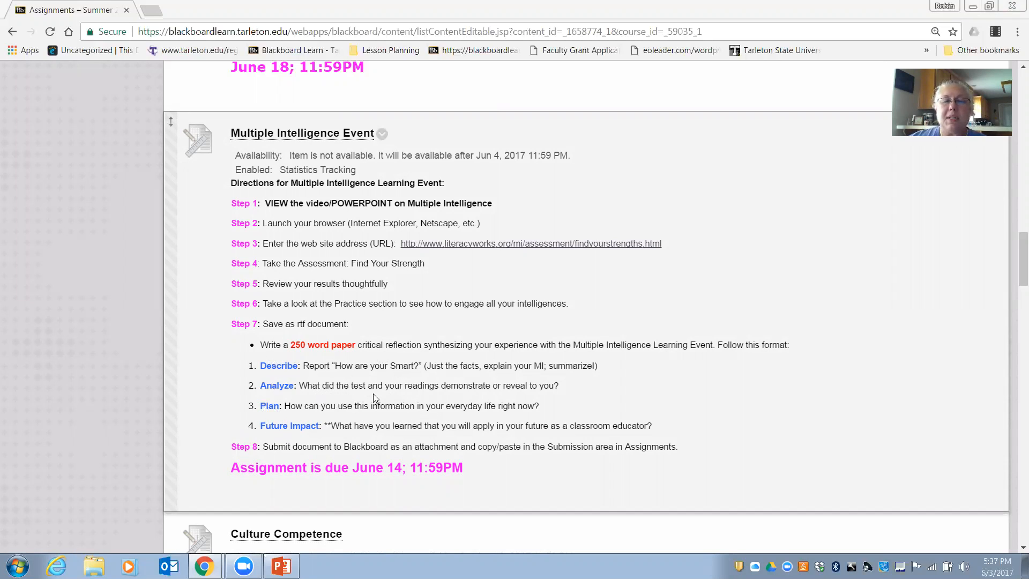
mouse_move(469, 398)
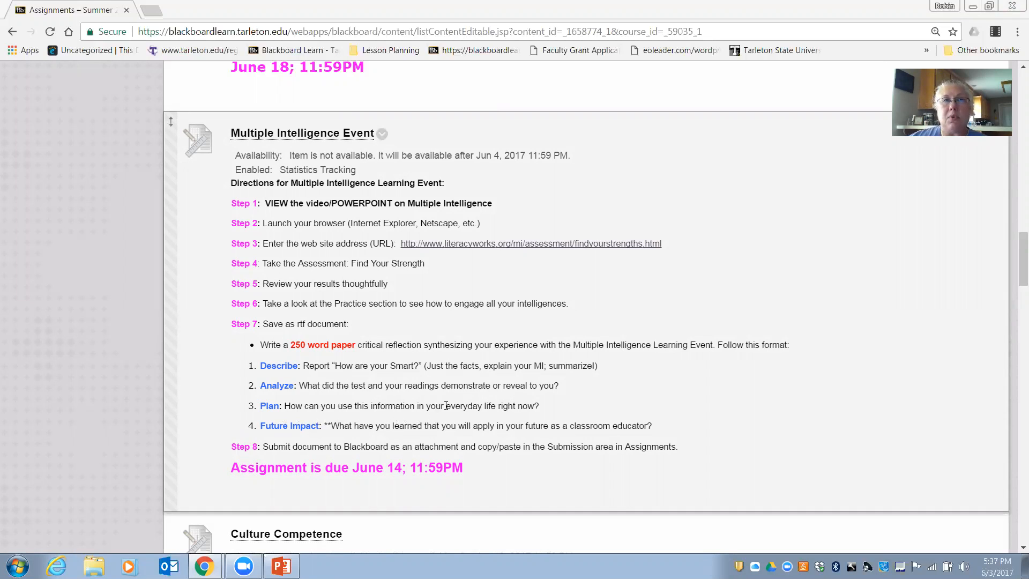
mouse_move(402, 426)
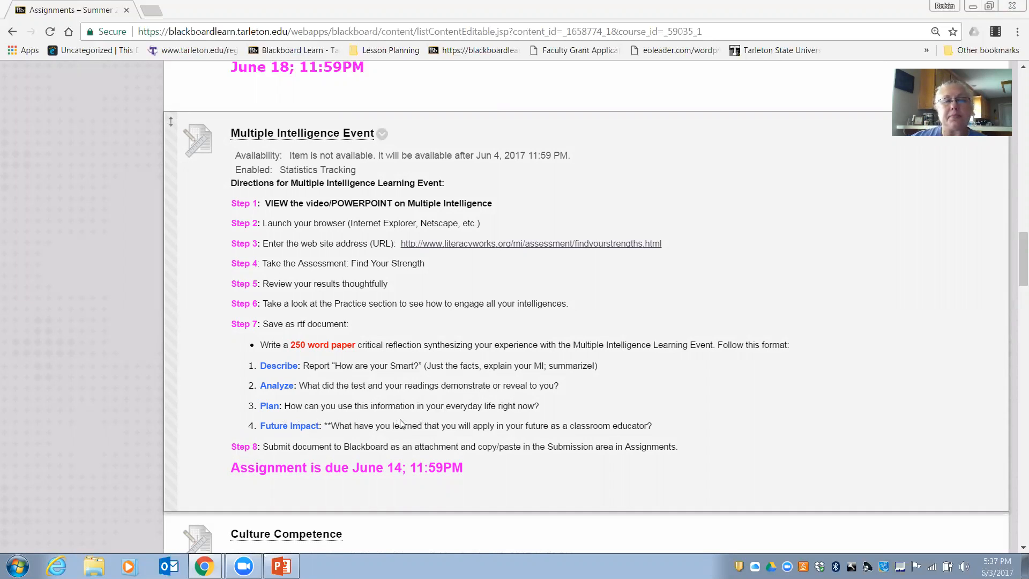
mouse_move(259, 435)
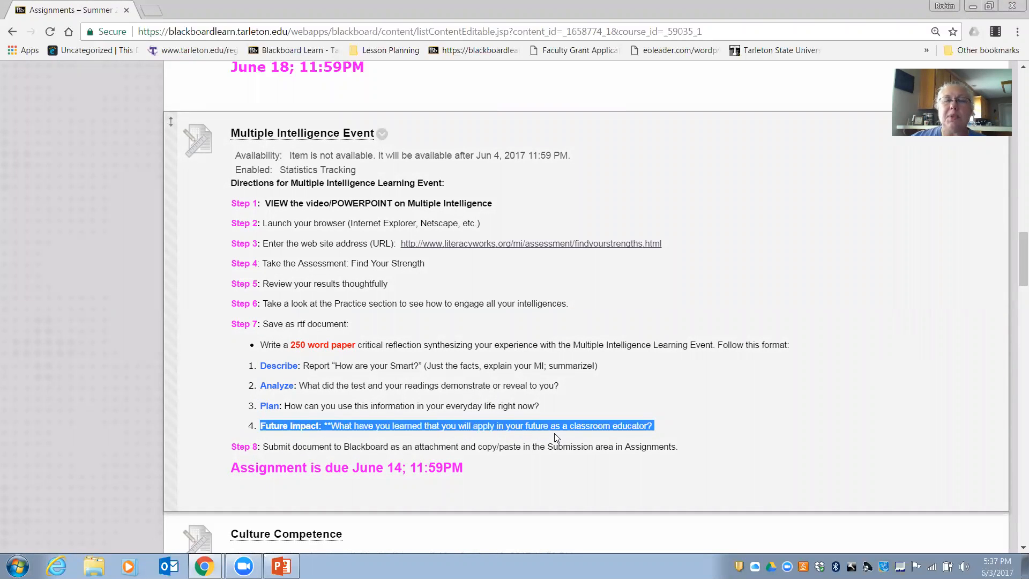
mouse_move(592, 456)
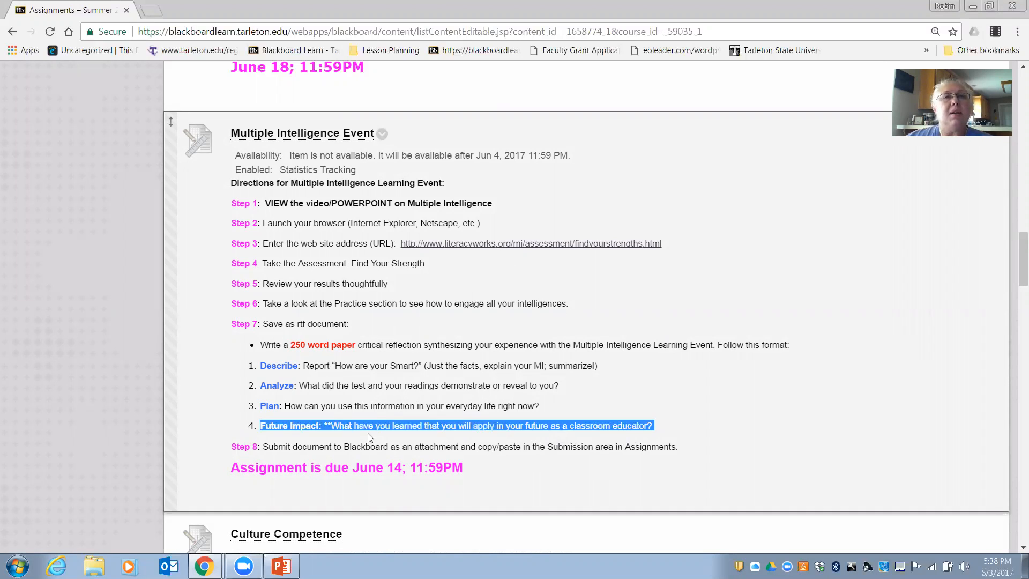
mouse_move(373, 467)
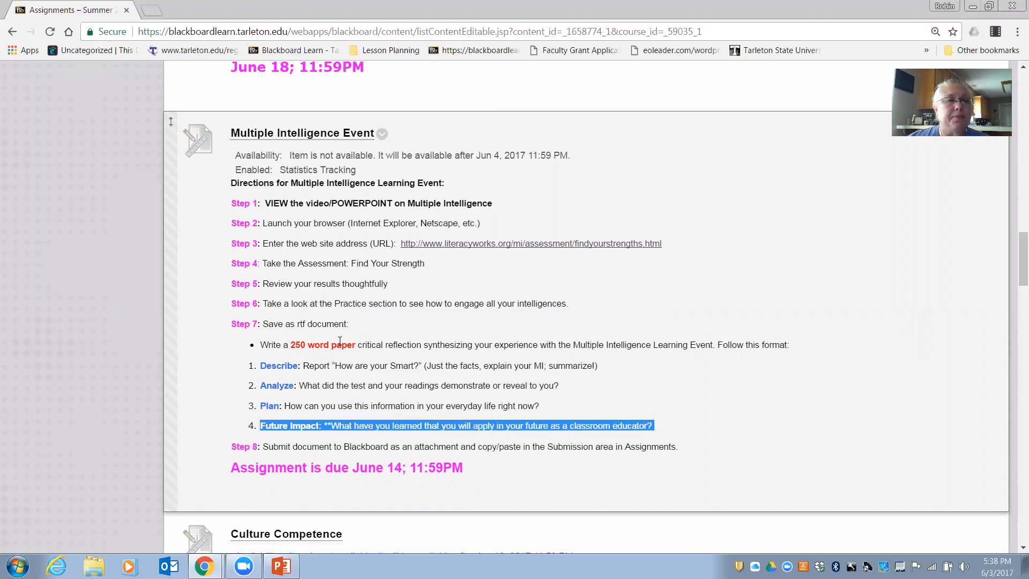
scroll(down, 3)
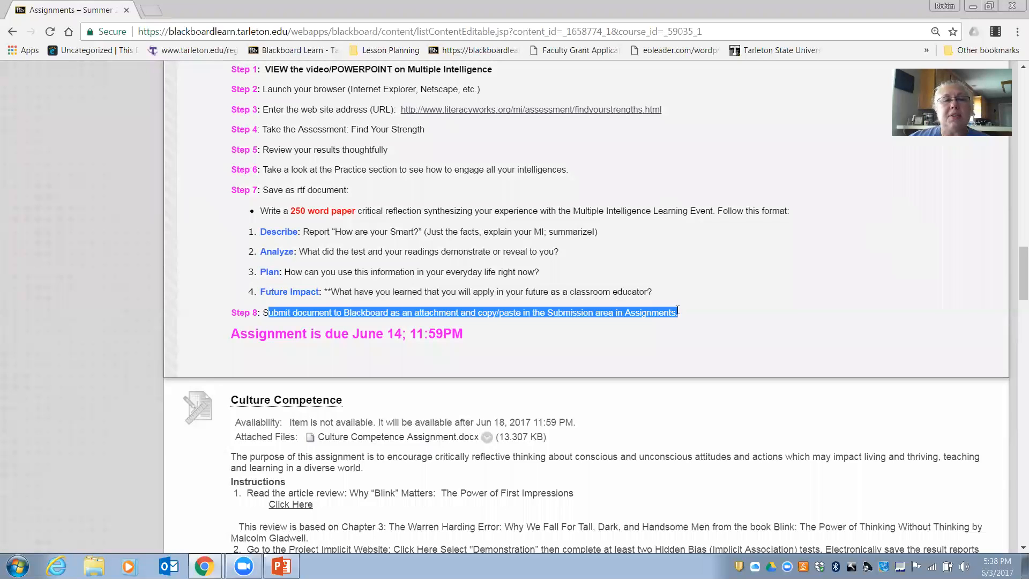
mouse_move(671, 306)
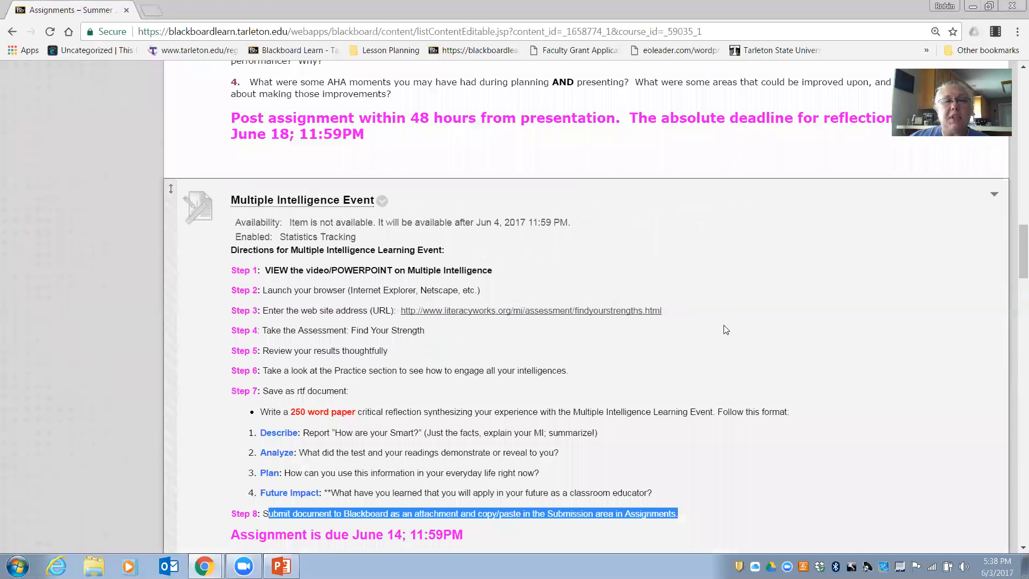
scroll(down, 3)
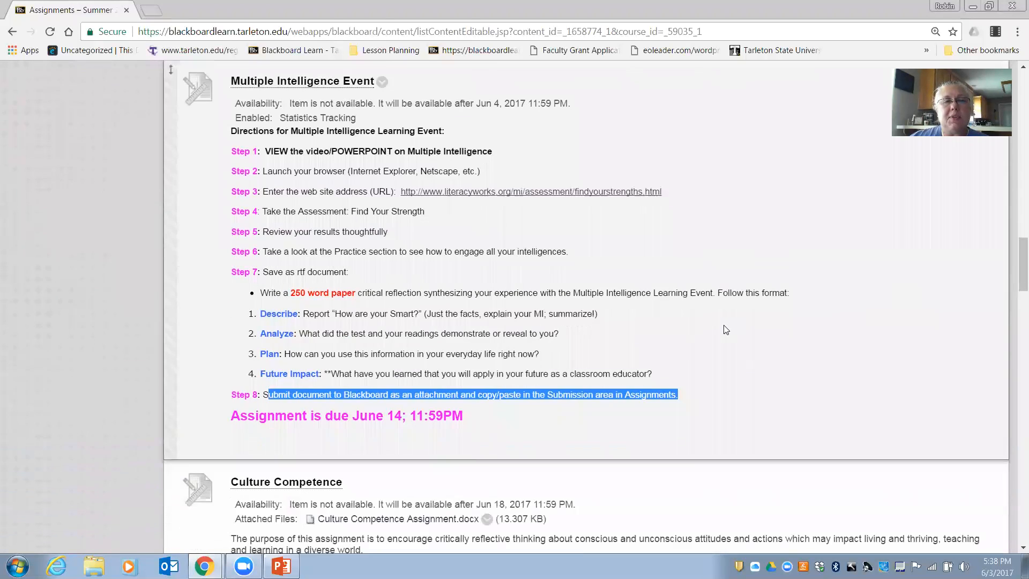
scroll(down, 3)
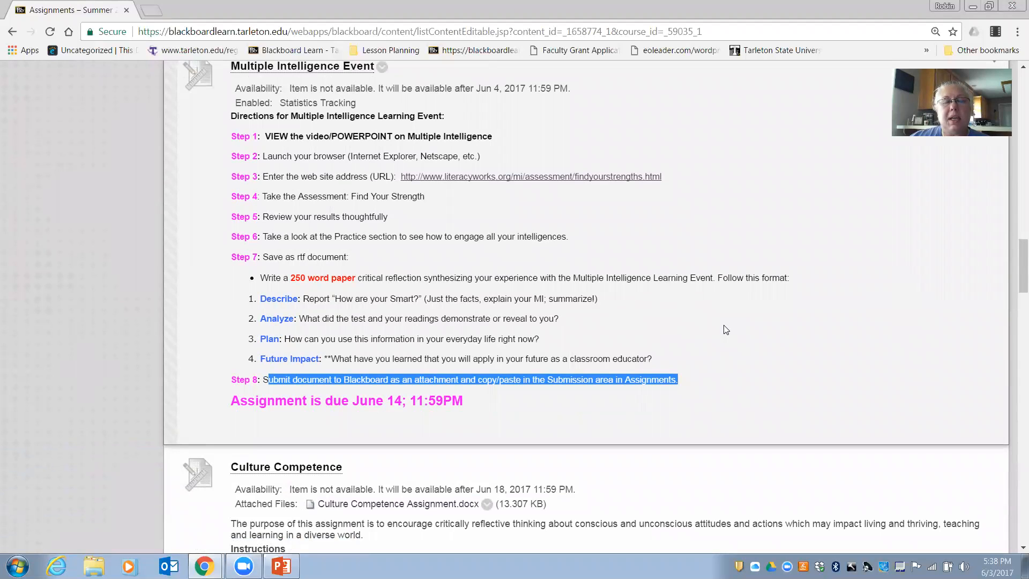